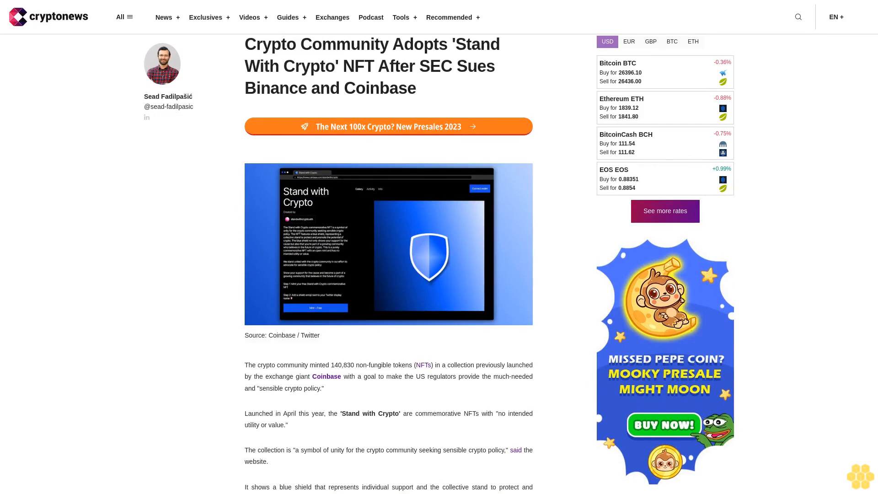
scroll("down", 3)
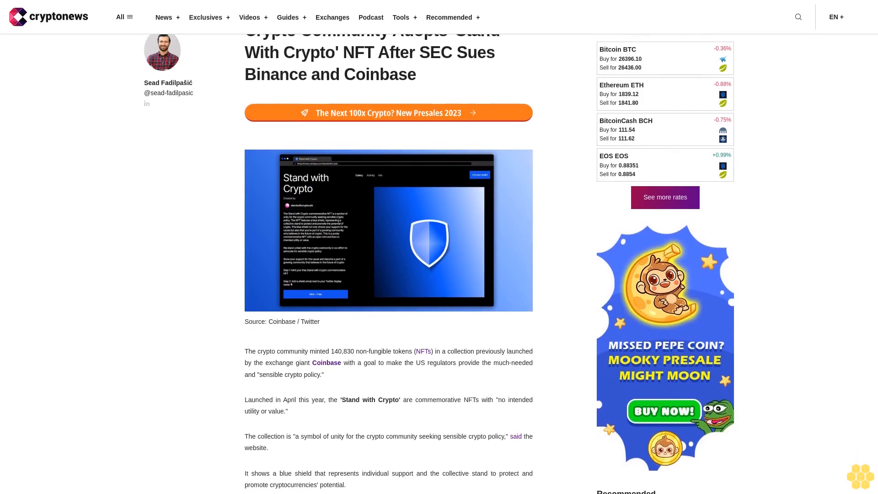
scroll("down", 3)
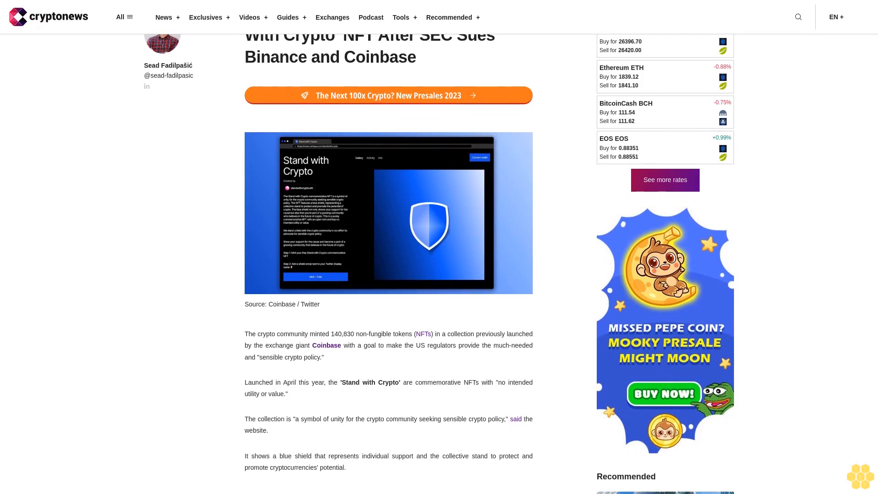
scroll("down", 3)
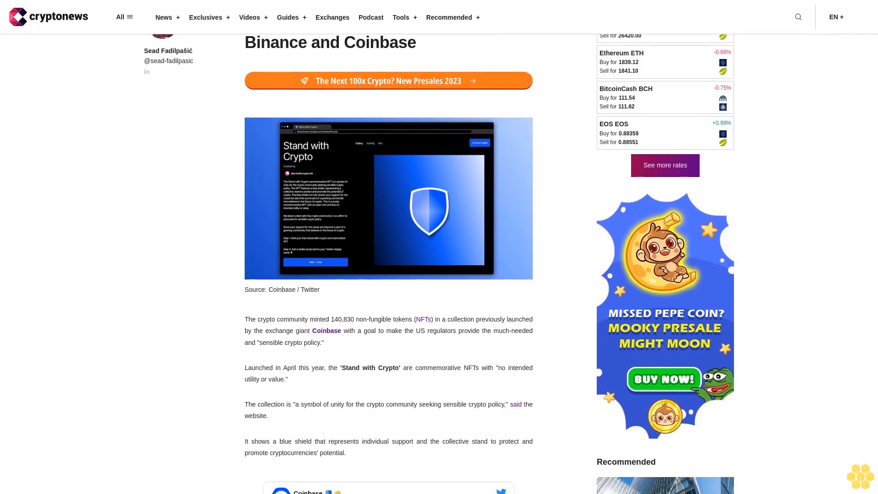
scroll("down", 3)
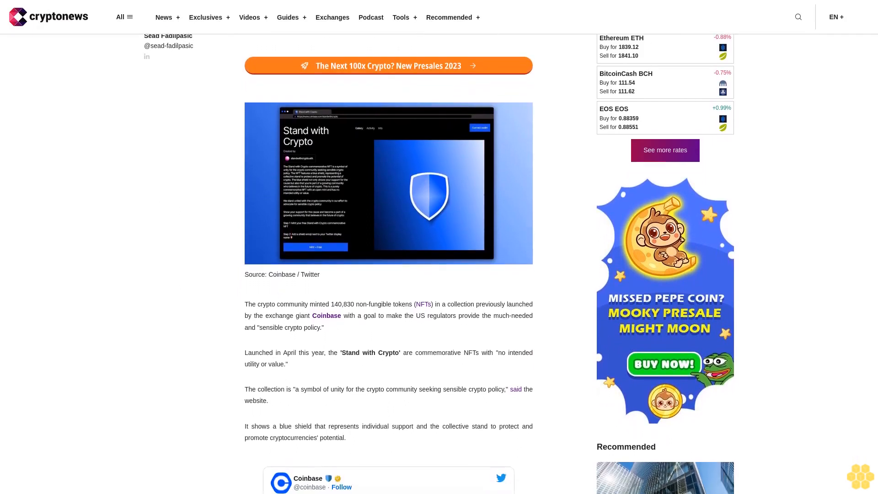
scroll("down", 3)
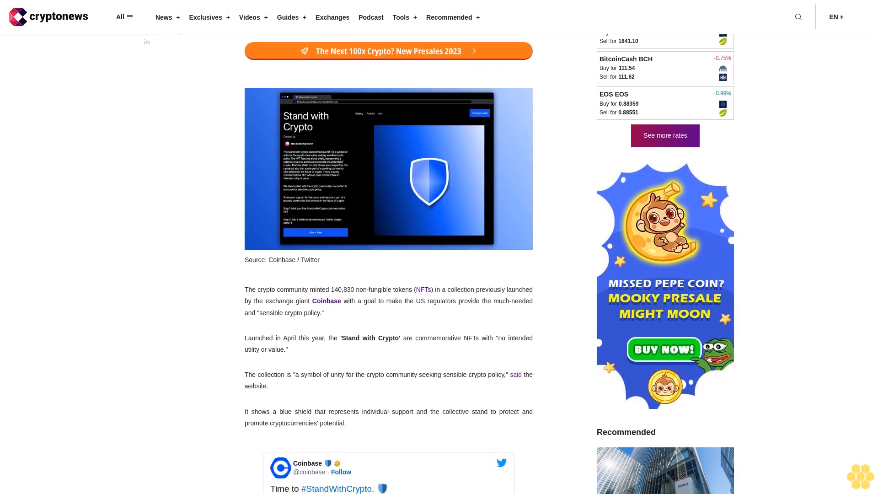
scroll("down", 3)
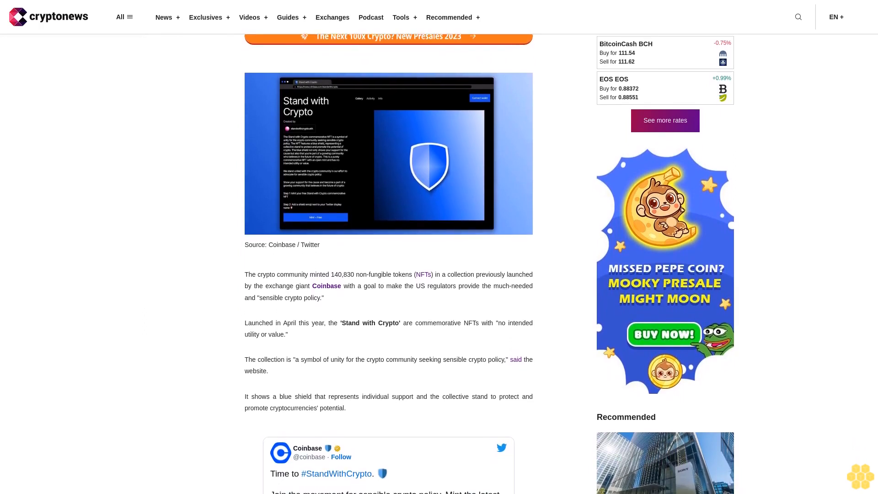
scroll("down", 3)
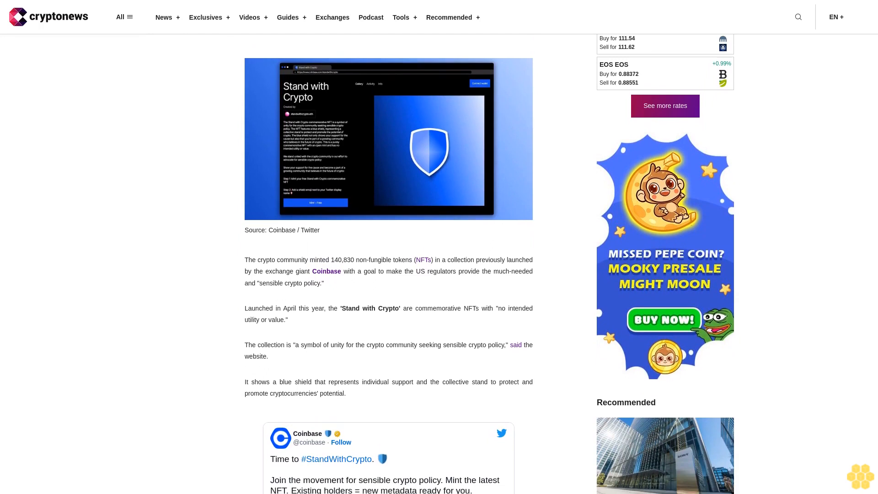
scroll("down", 3)
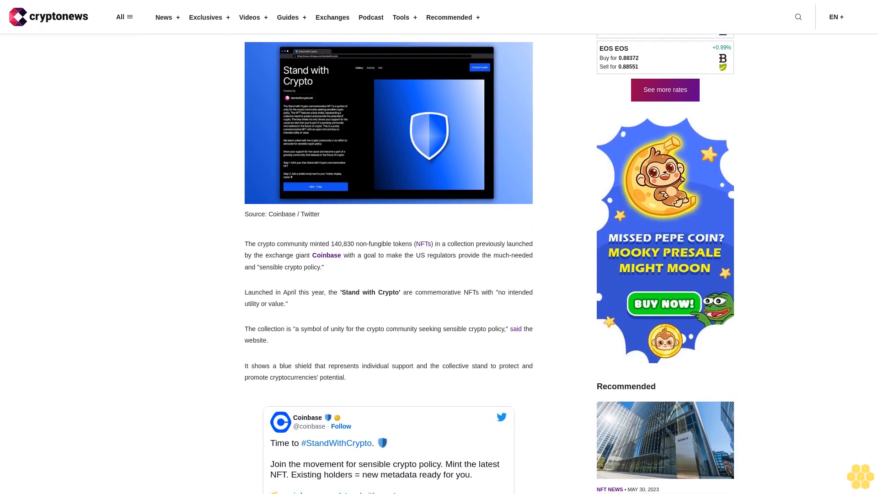
scroll("down", 3)
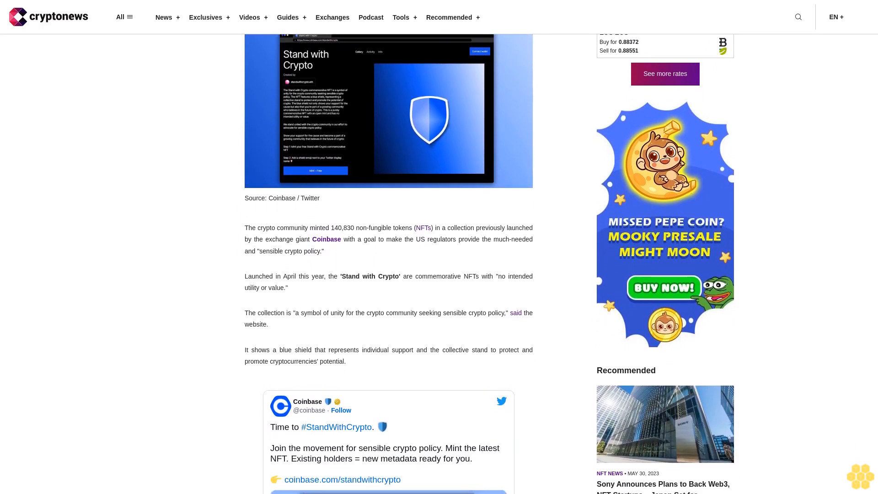
scroll("down", 3)
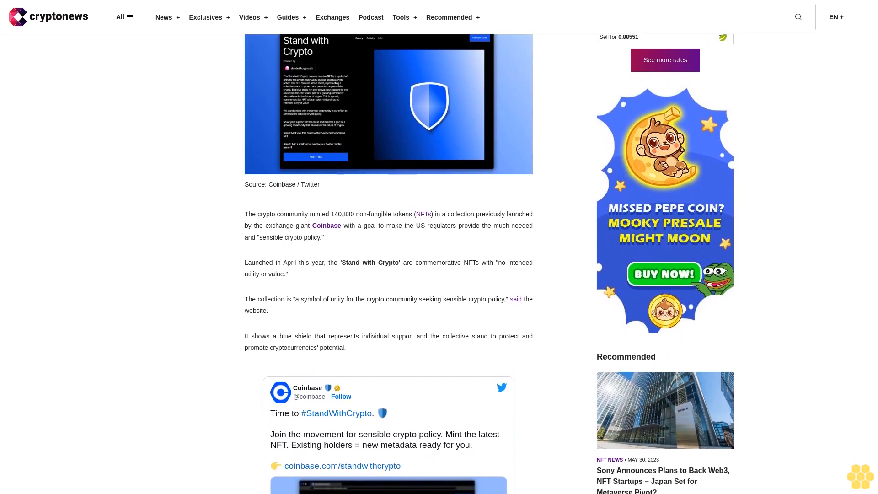
scroll("down", 3)
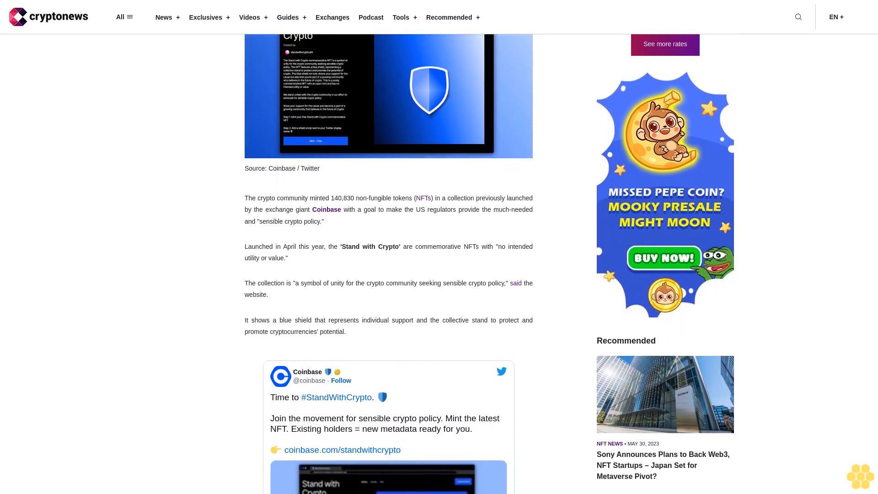
scroll("down", 3)
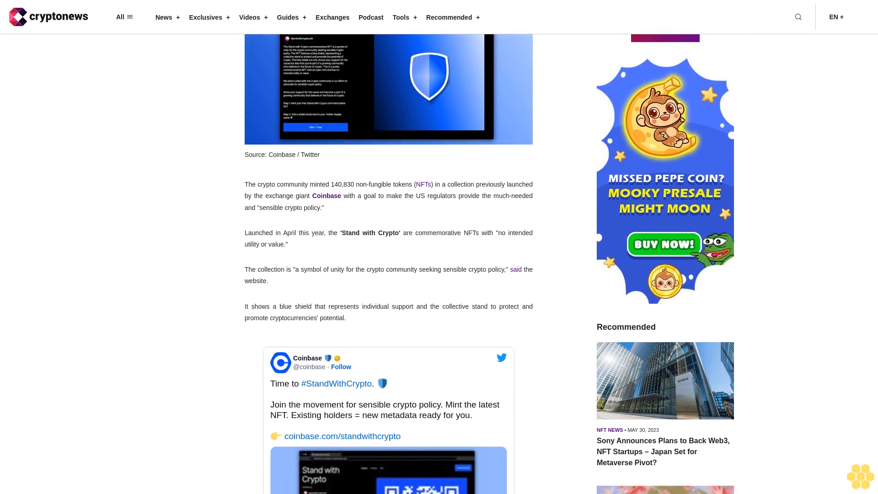
scroll("down", 3)
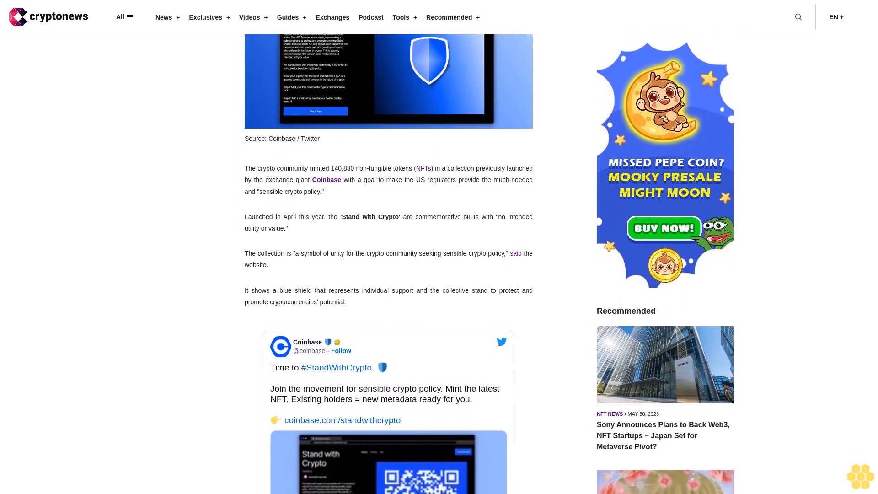
scroll("down", 3)
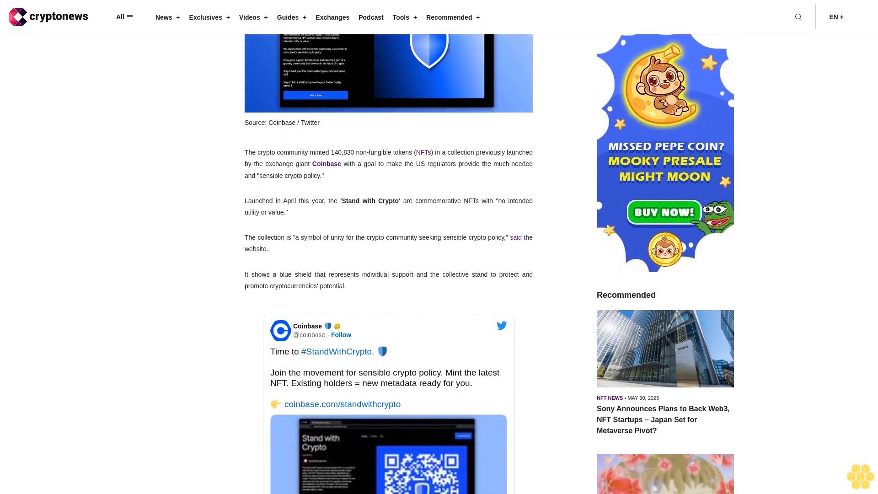
scroll("down", 3)
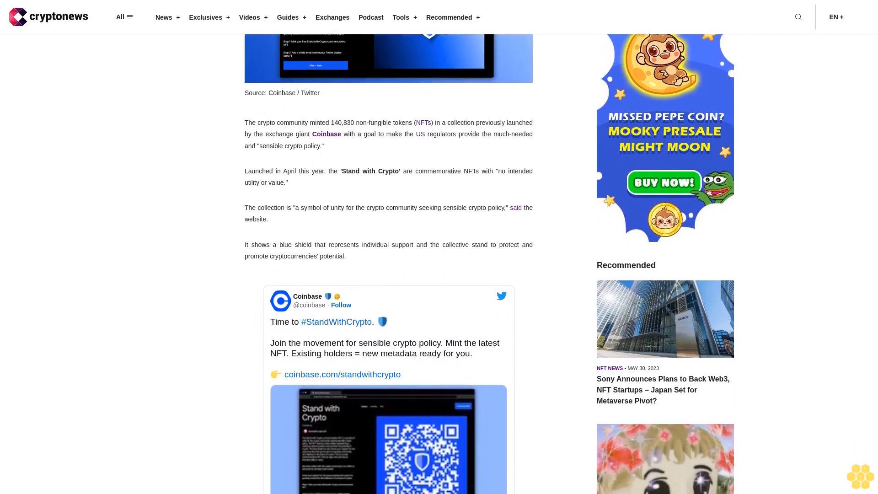
scroll("down", 3)
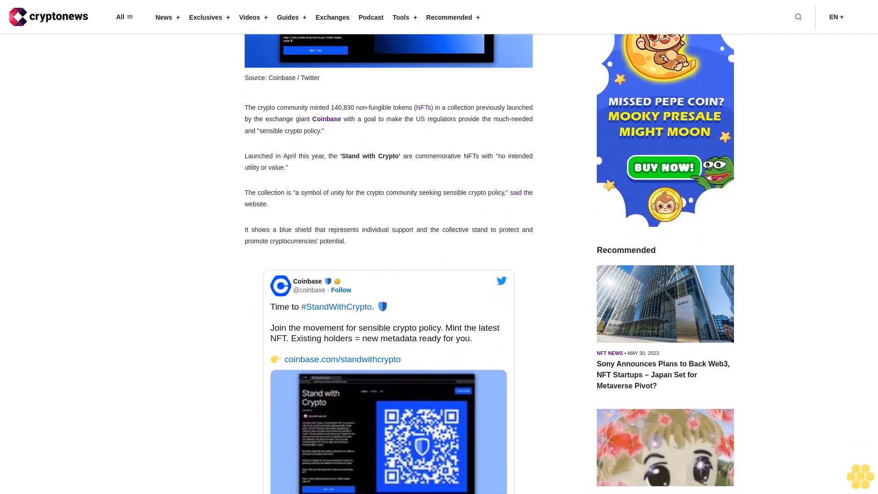
scroll("down", 3)
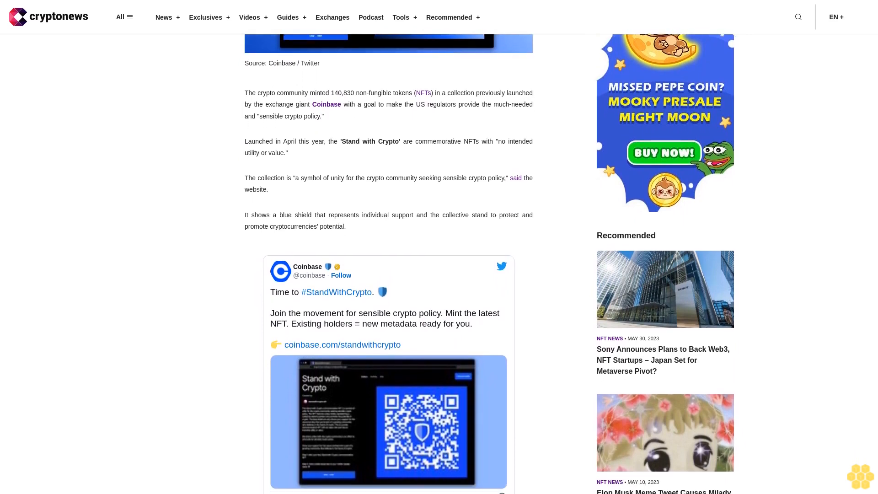
scroll("down", 3)
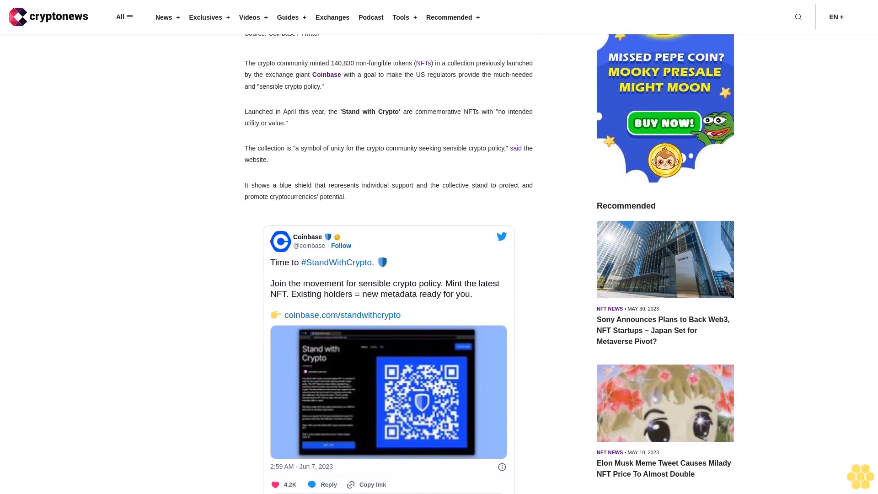
scroll("down", 3)
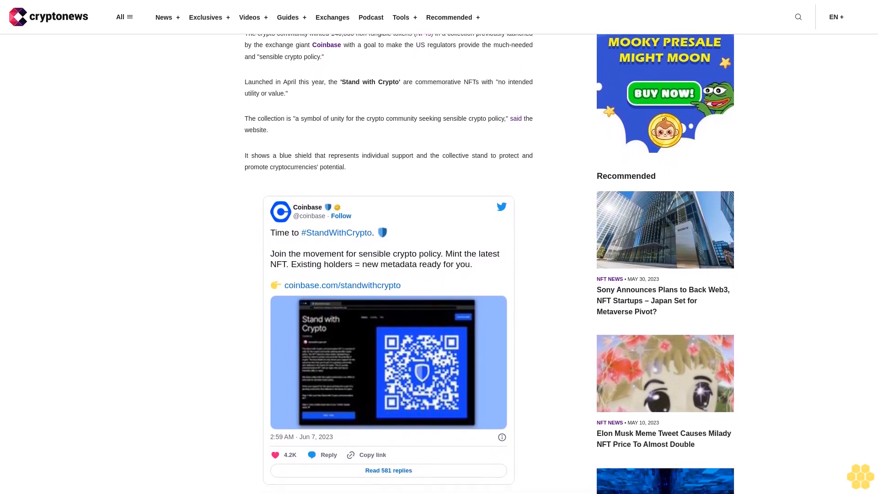
scroll("down", 3)
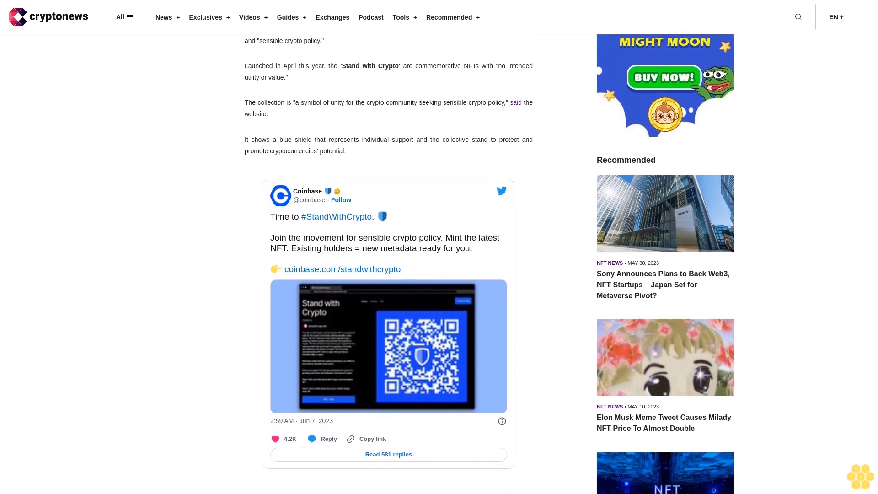
scroll("down", 3)
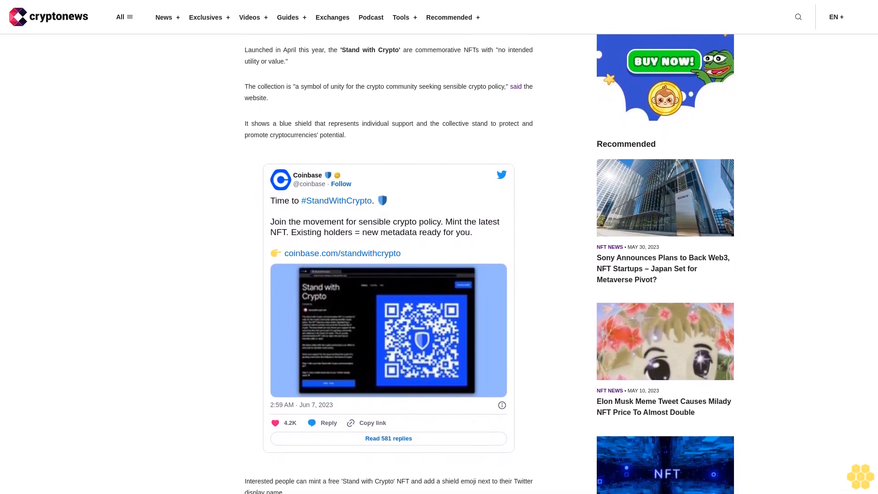
scroll("down", 3)
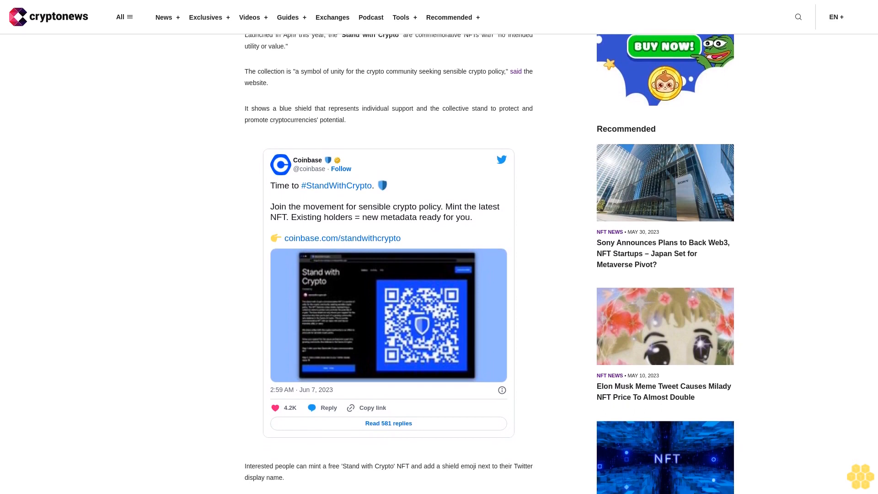
scroll("down", 3)
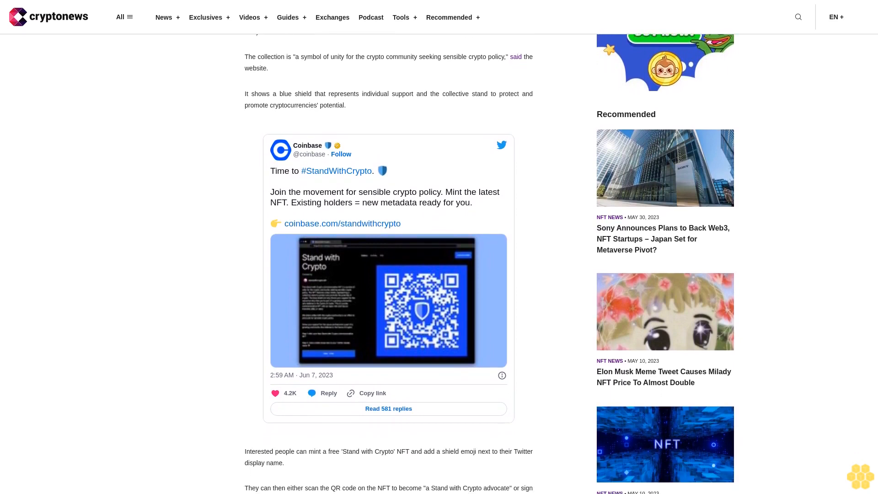
scroll("down", 3)
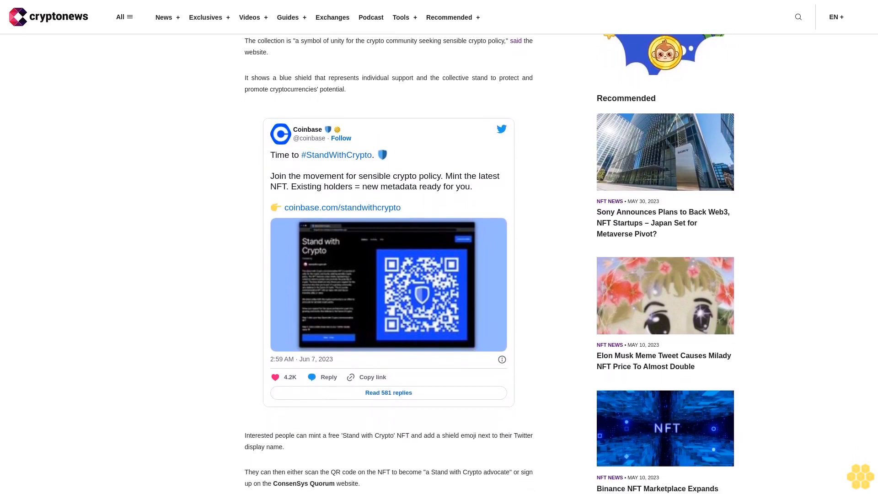
scroll("down", 3)
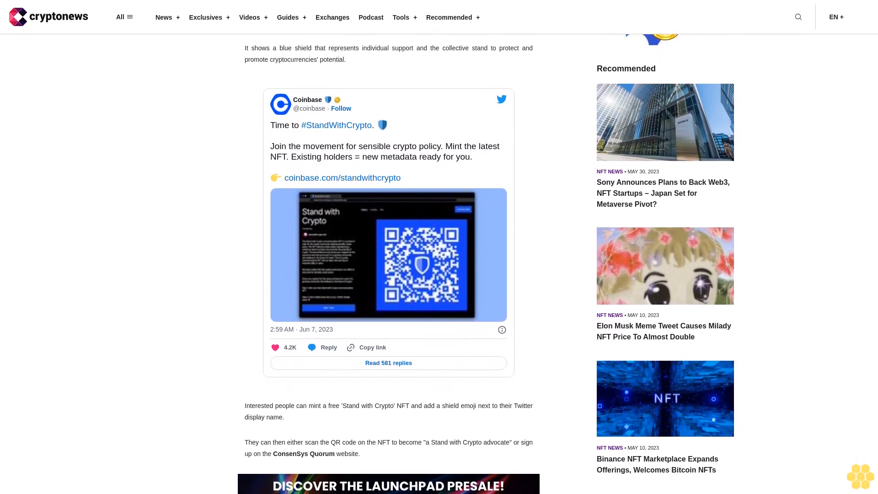
scroll("down", 3)
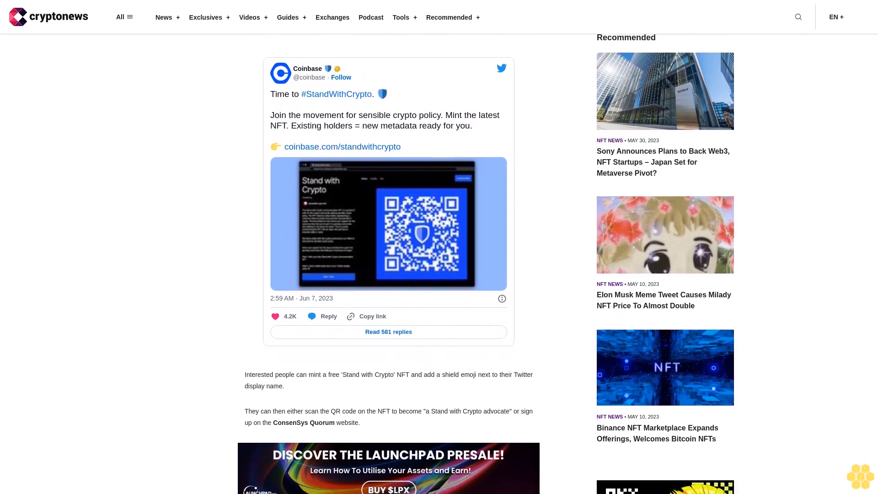
scroll("down", 3)
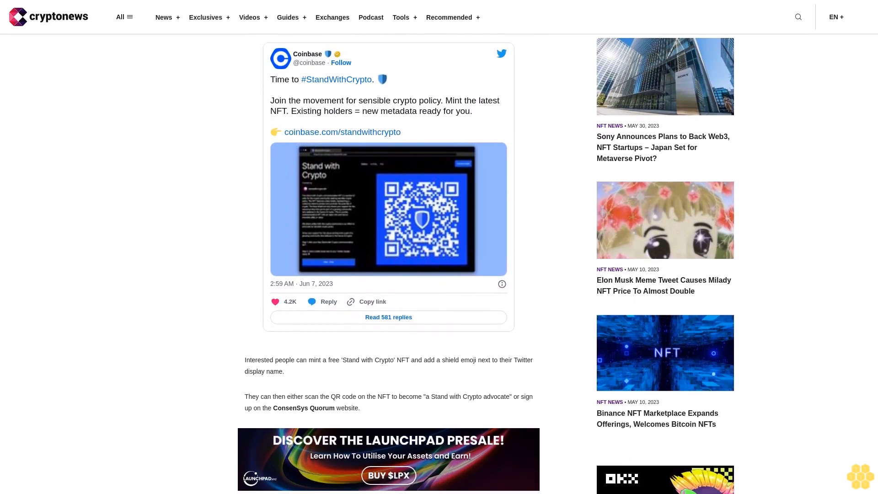
scroll("down", 3)
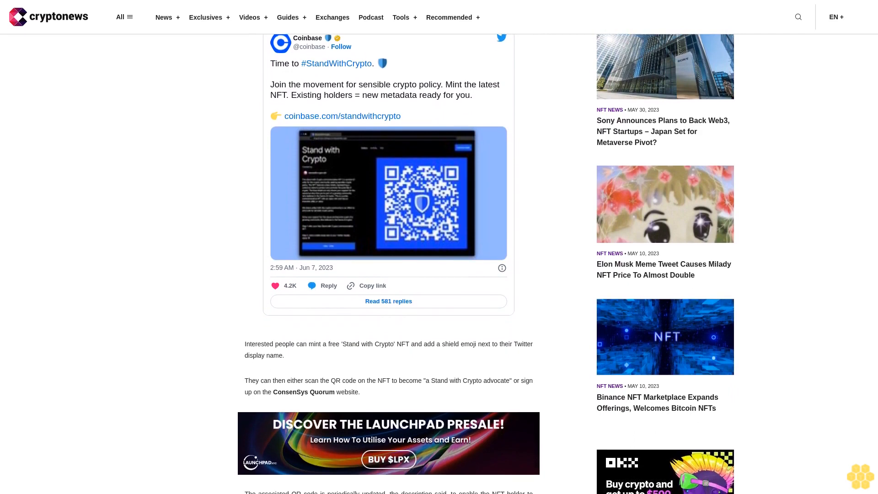
scroll("down", 3)
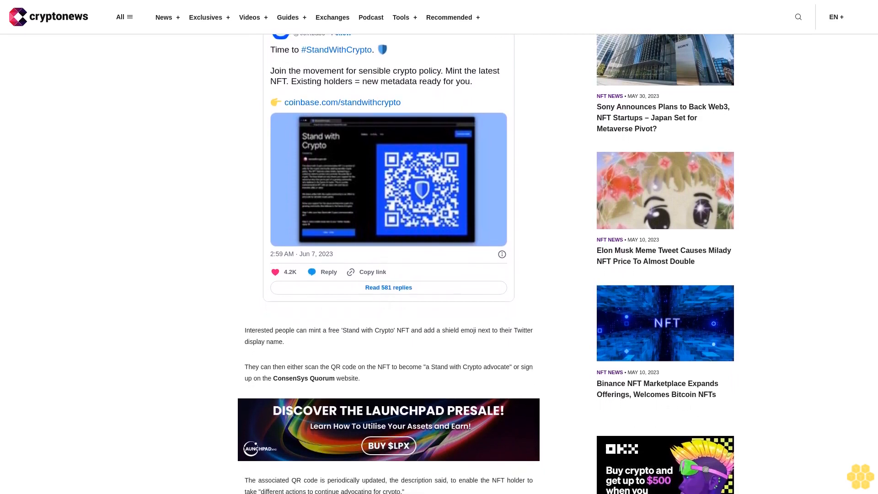
scroll("down", 3)
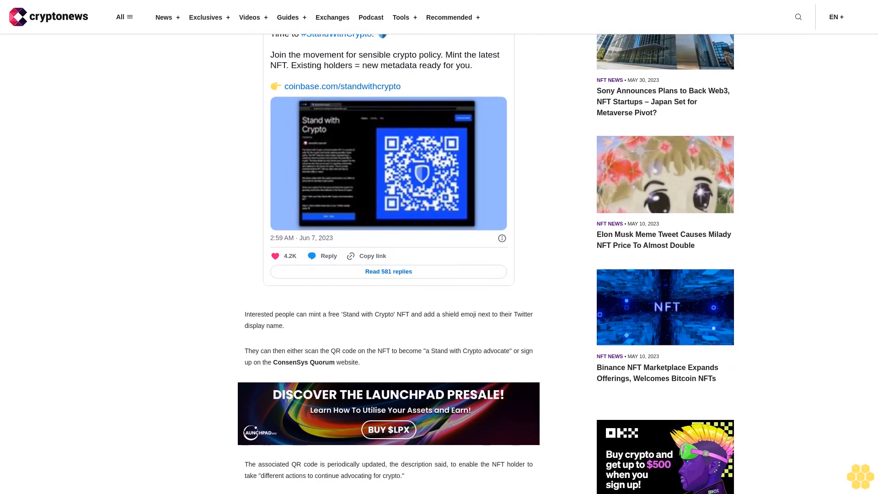
scroll("down", 3)
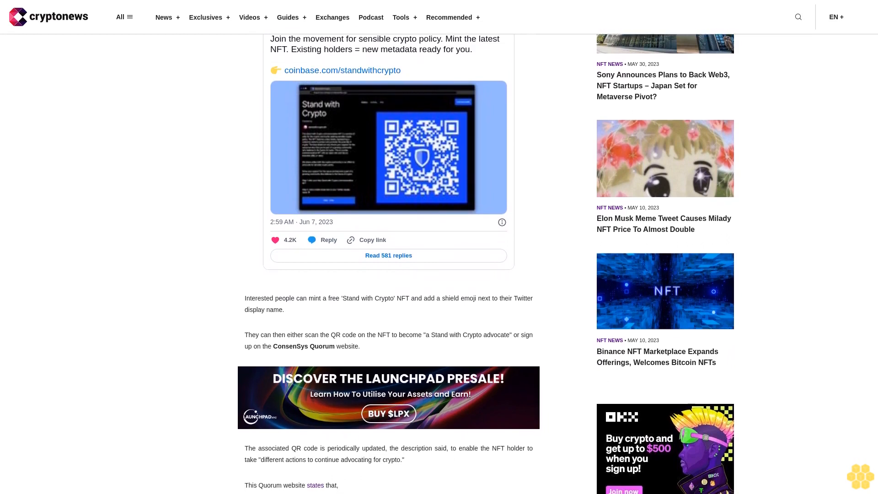
scroll("down", 3)
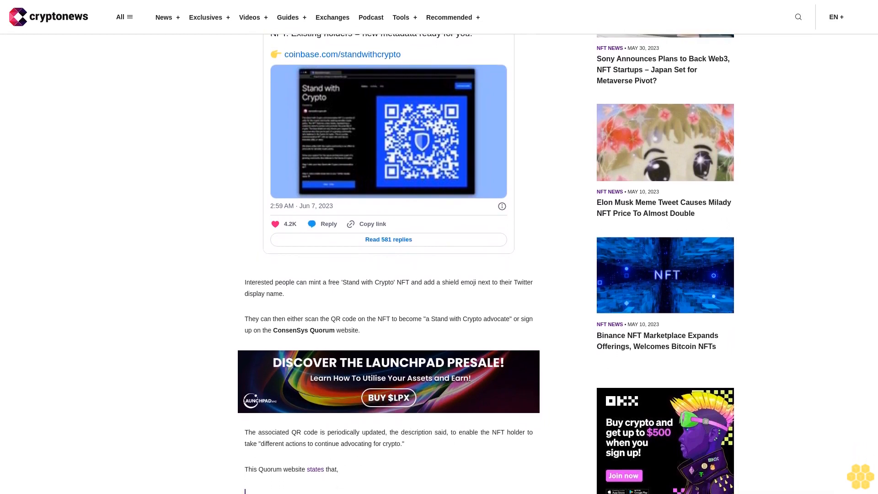
scroll("down", 3)
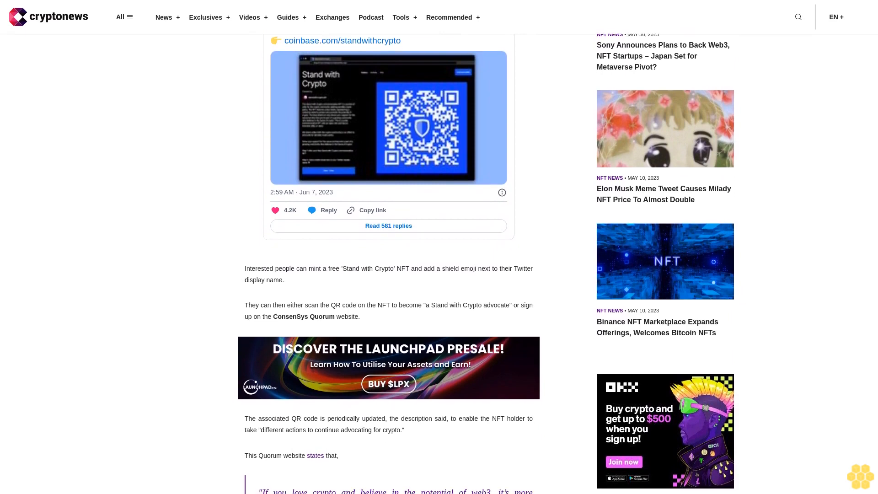
scroll("down", 3)
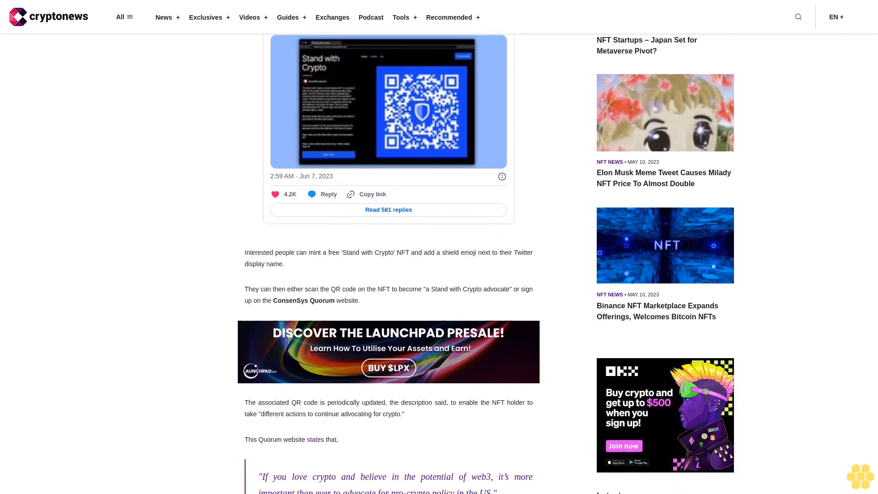
scroll("down", 3)
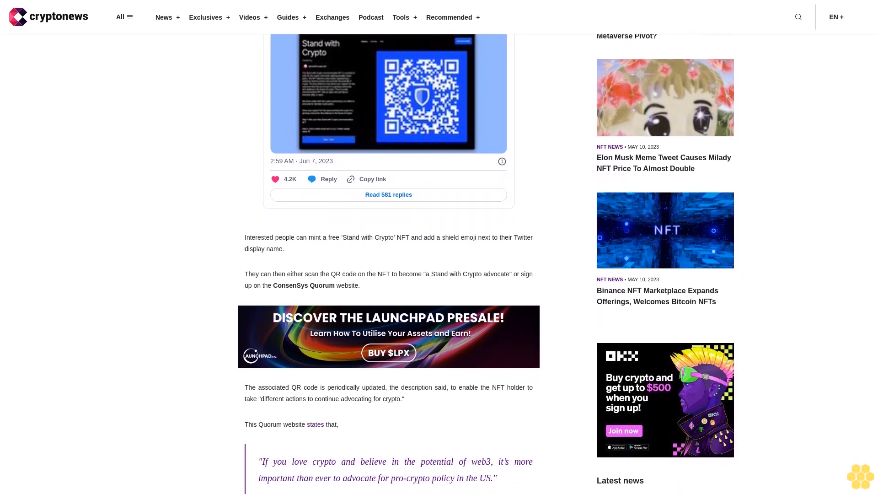
scroll("down", 3)
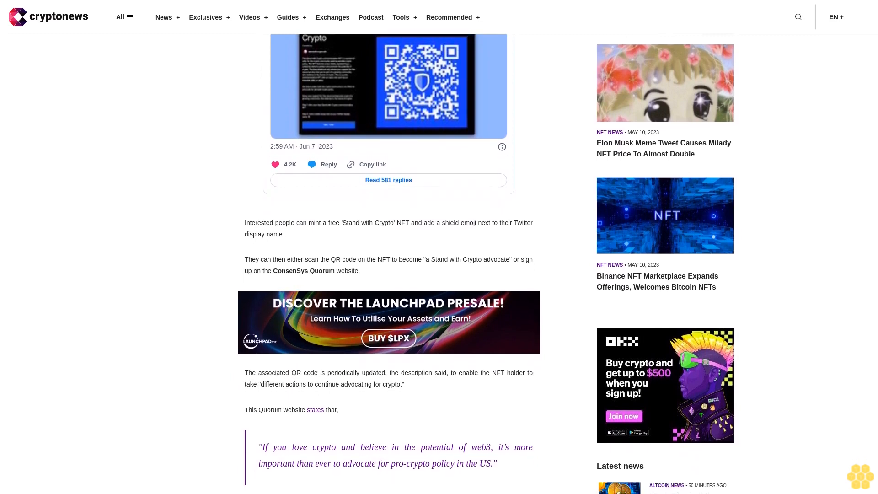
scroll("down", 3)
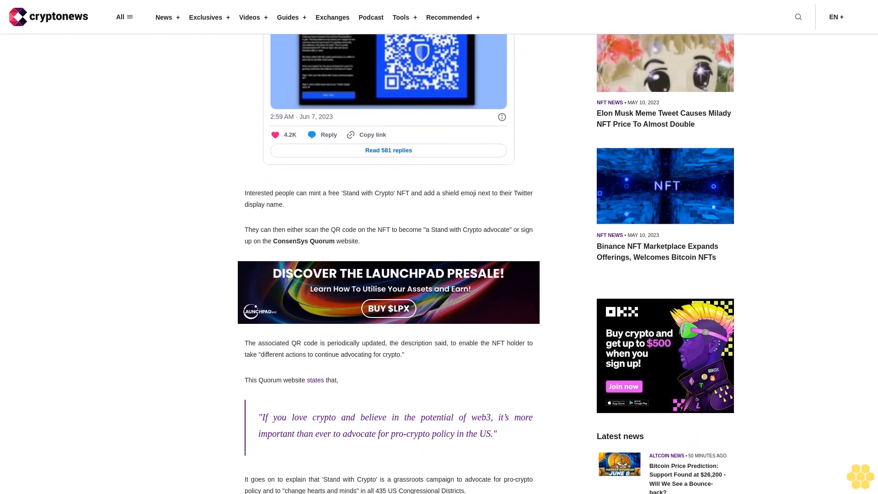
scroll("down", 3)
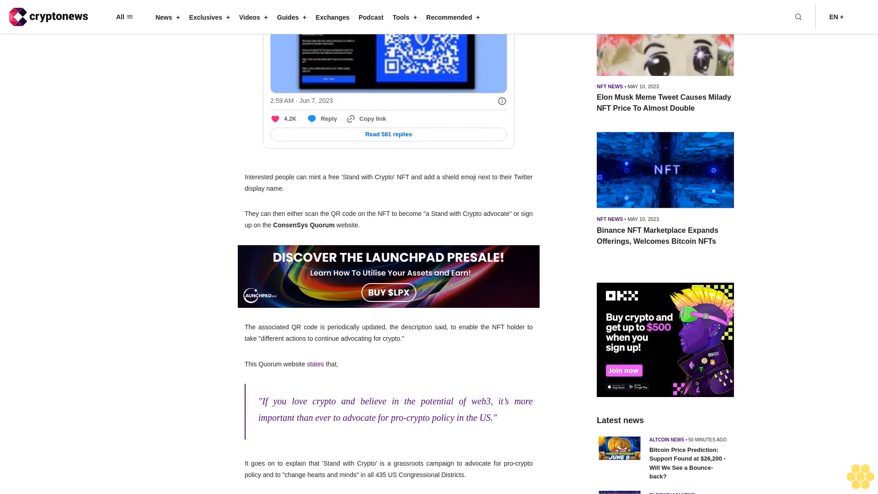
scroll("down", 3)
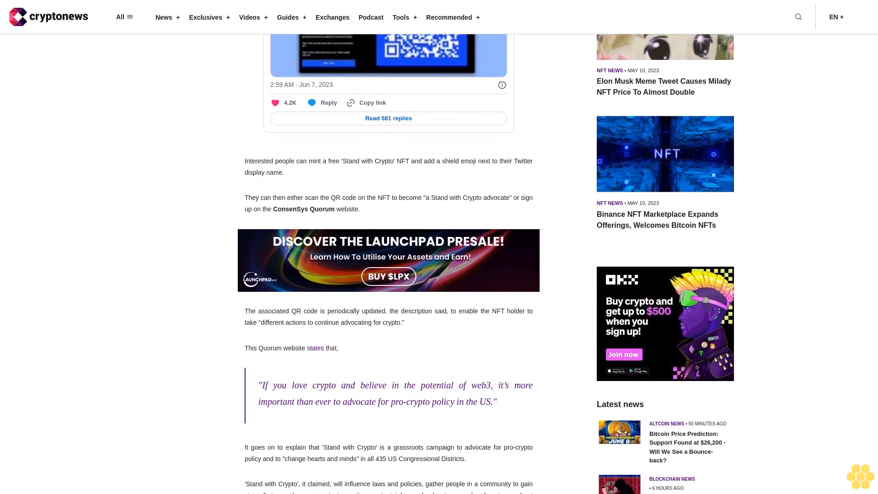
scroll("down", 3)
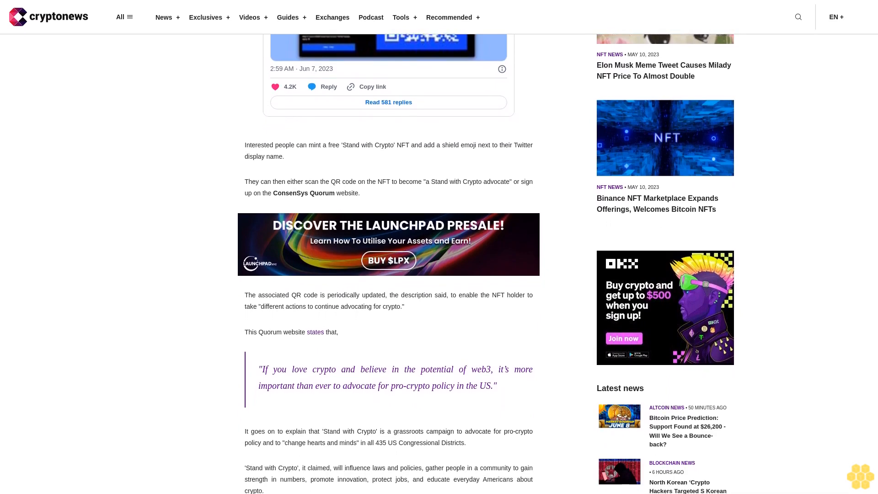
scroll("down", 3)
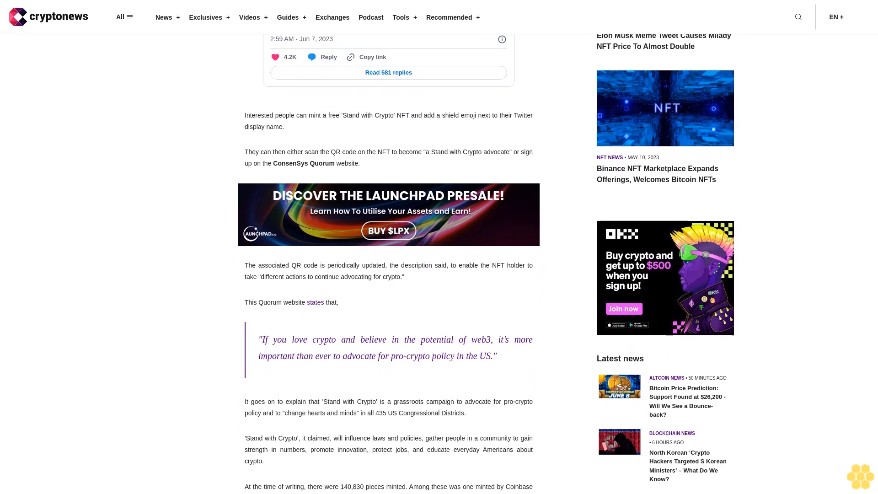
scroll("down", 3)
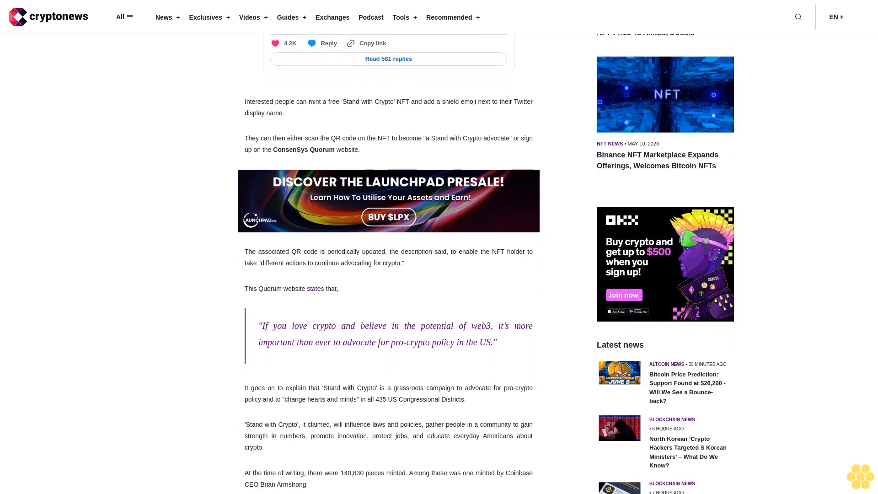
scroll("down", 3)
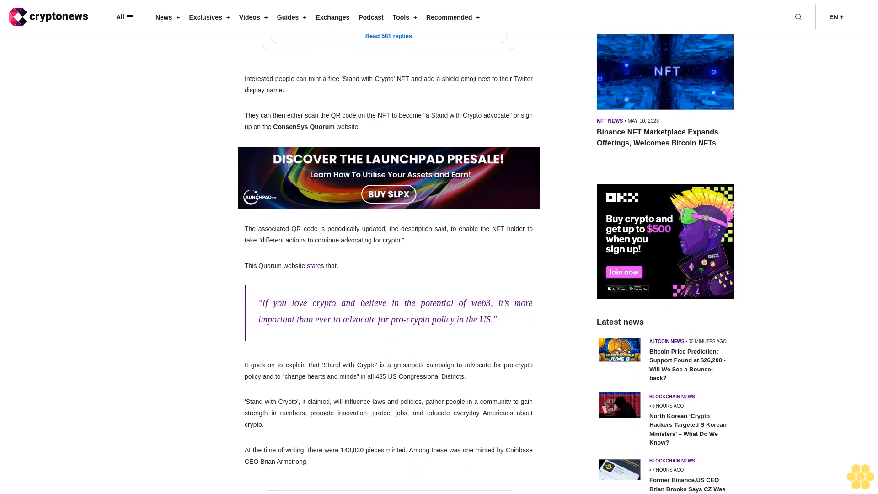
scroll("down", 3)
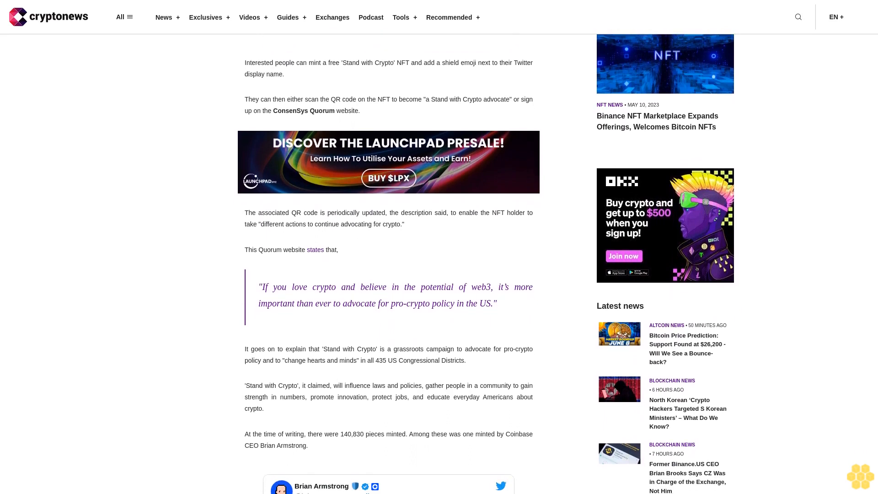
scroll("down", 3)
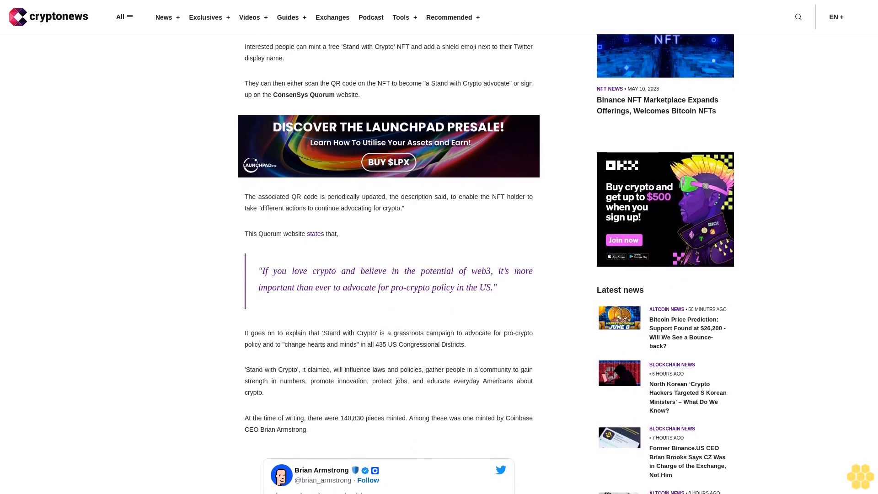
scroll("down", 3)
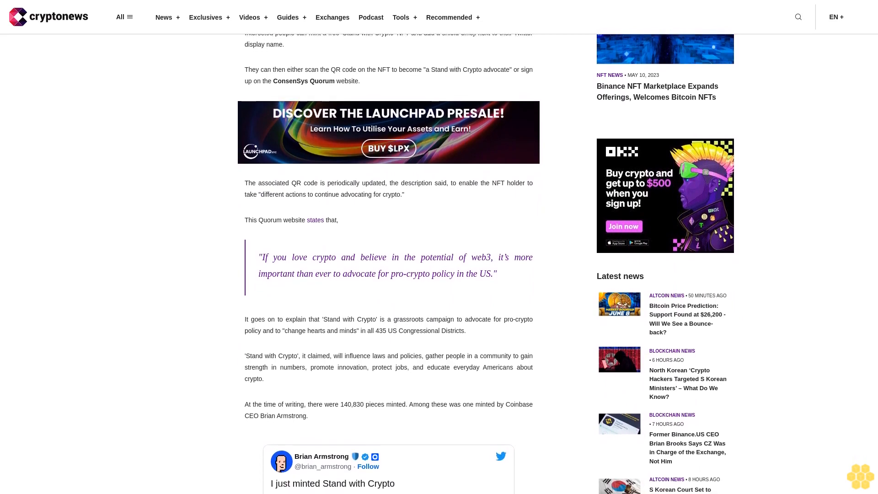
scroll("down", 3)
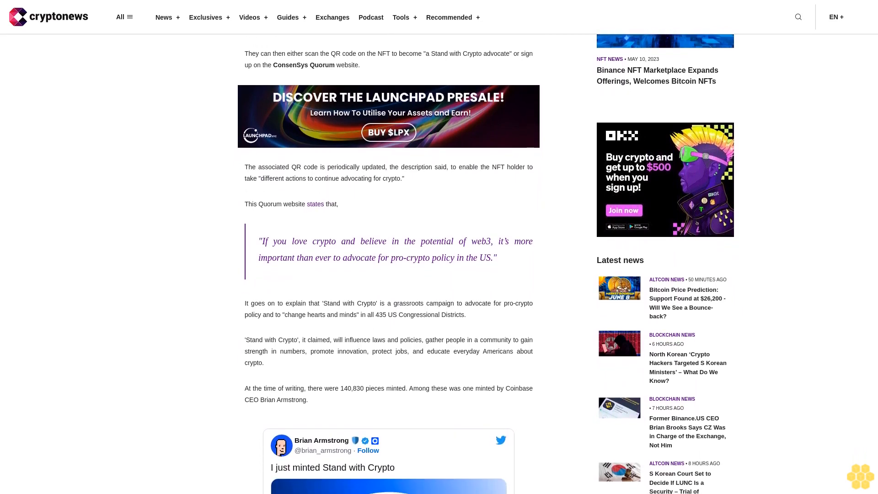
scroll("down", 3)
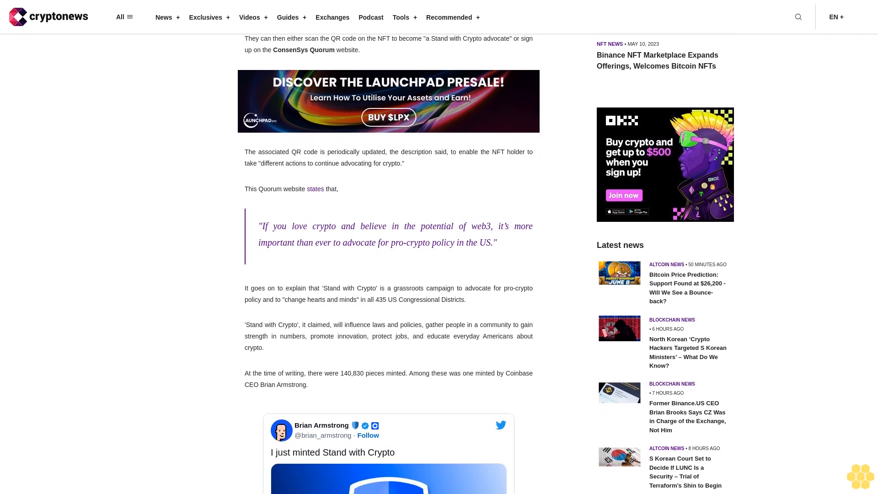
scroll("down", 3)
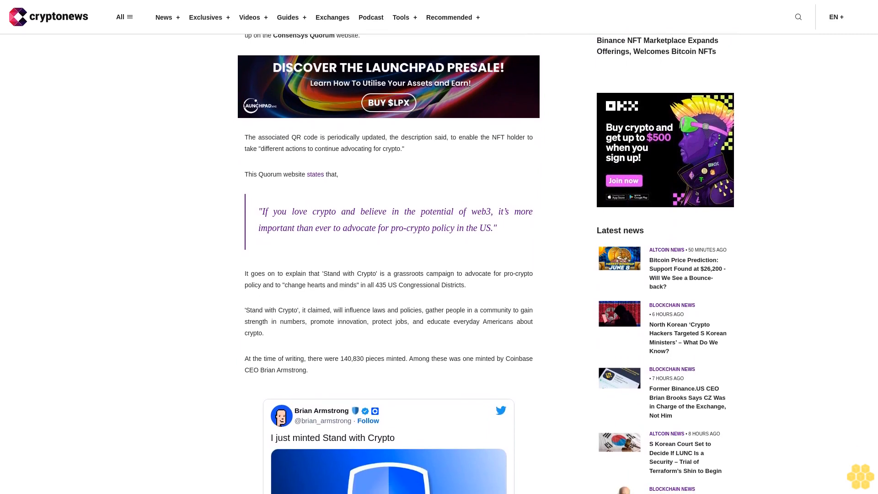
scroll("down", 3)
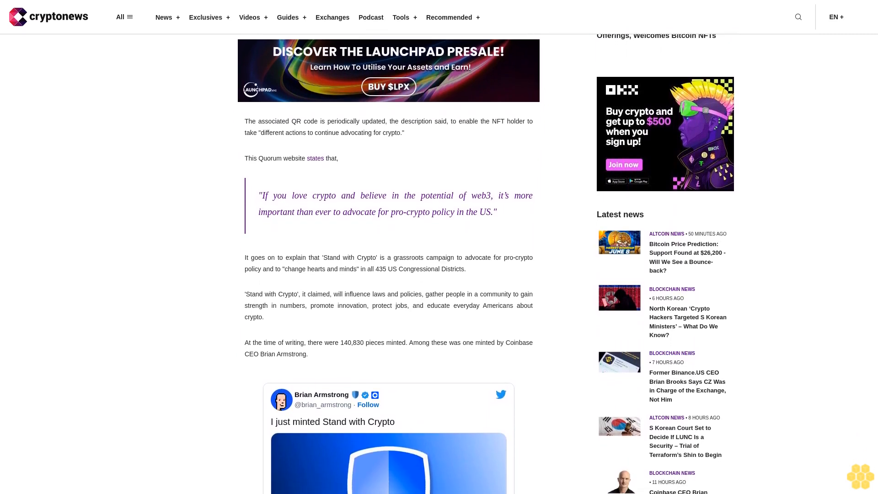
scroll("down", 3)
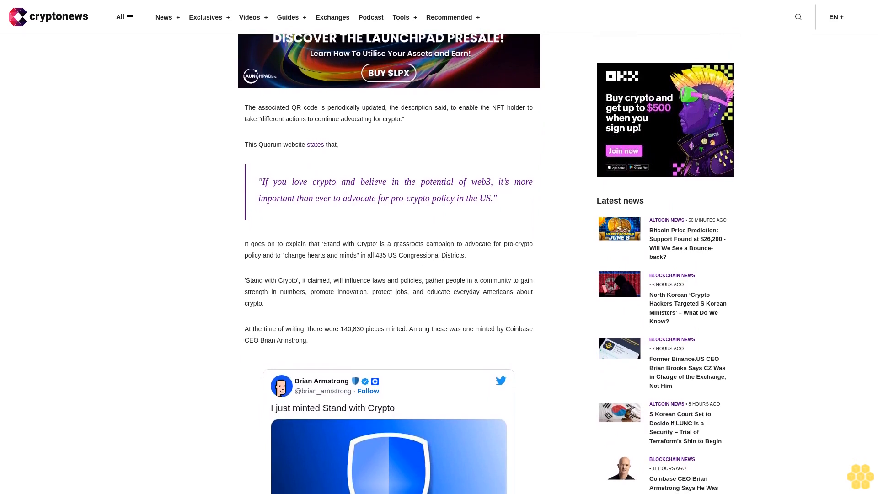
scroll("down", 3)
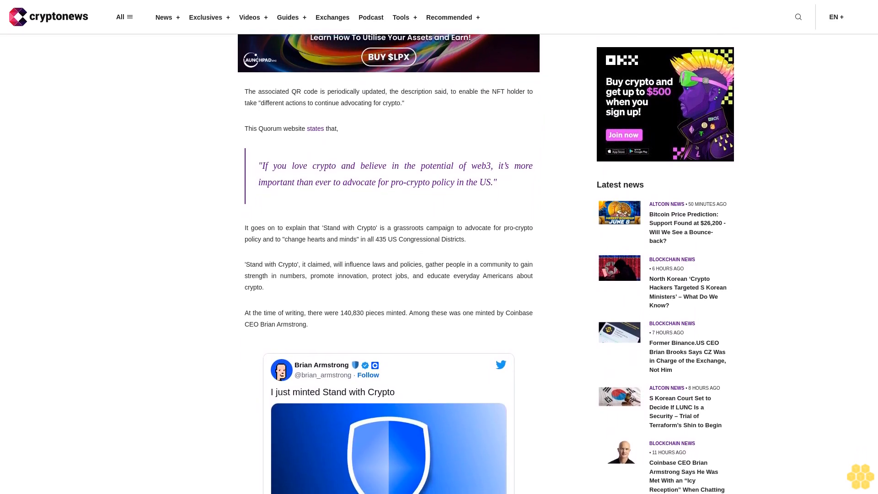
scroll("down", 3)
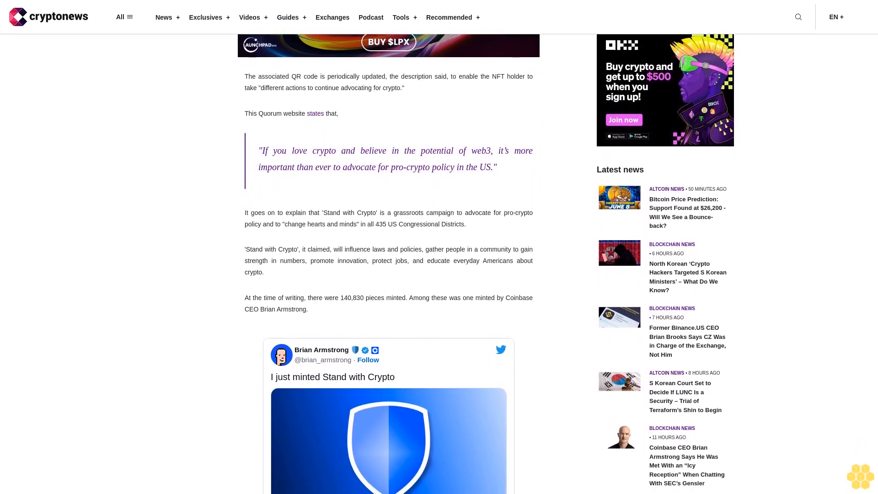
scroll("down", 3)
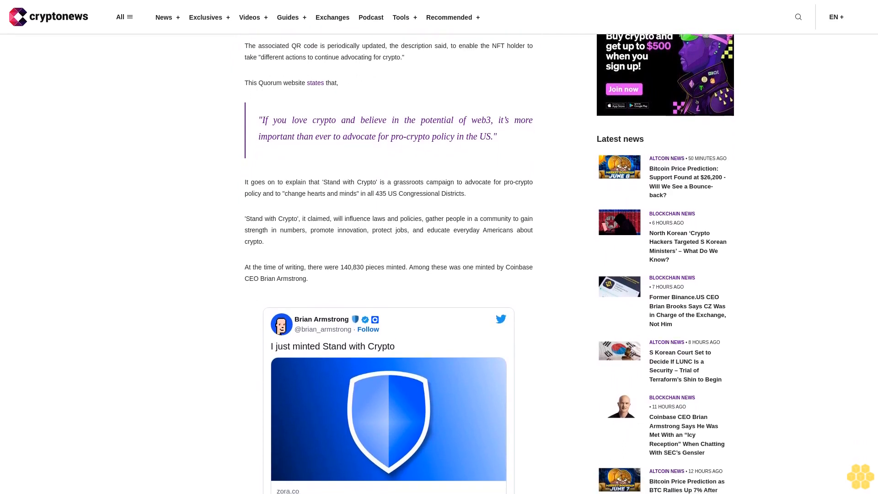
scroll("down", 3)
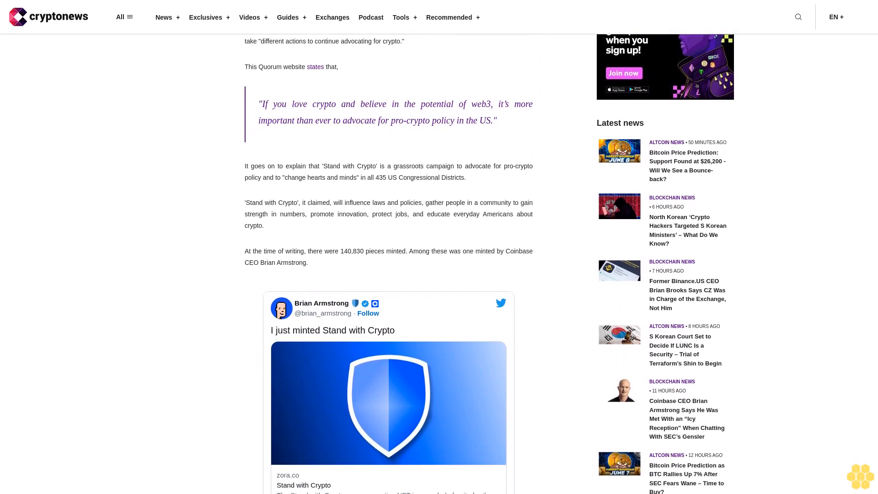
scroll("down", 3)
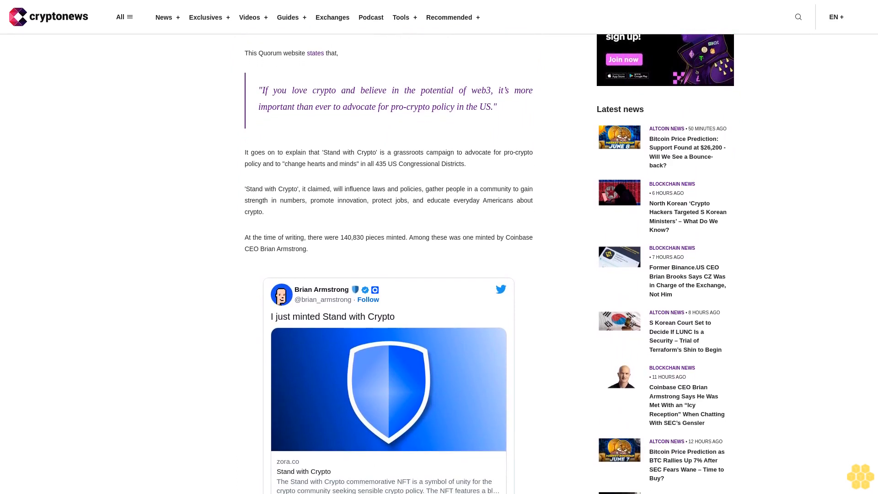
scroll("down", 3)
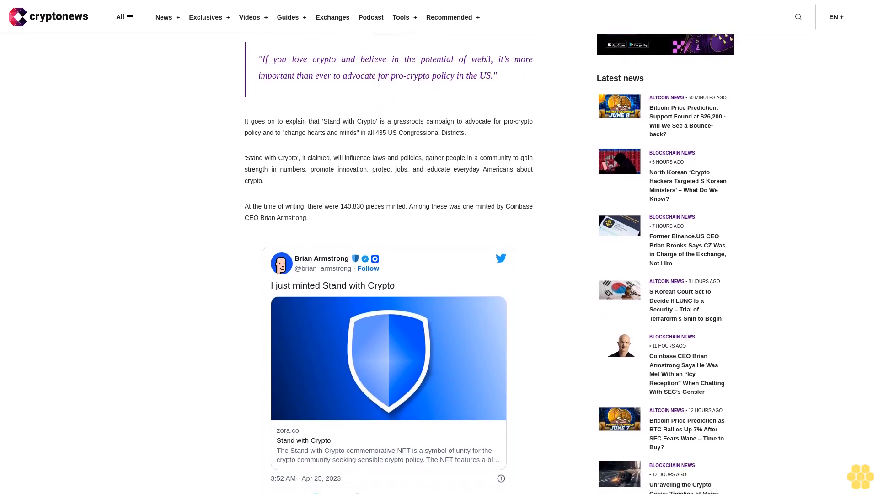
scroll("down", 3)
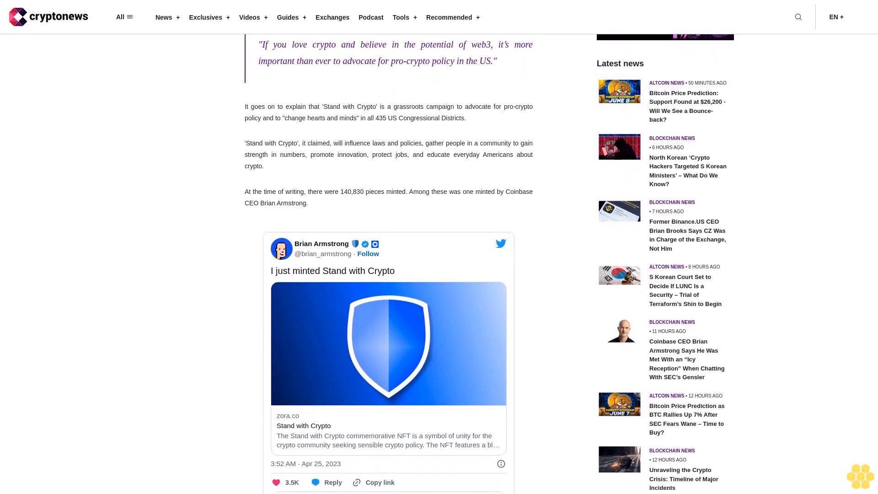
scroll("down", 3)
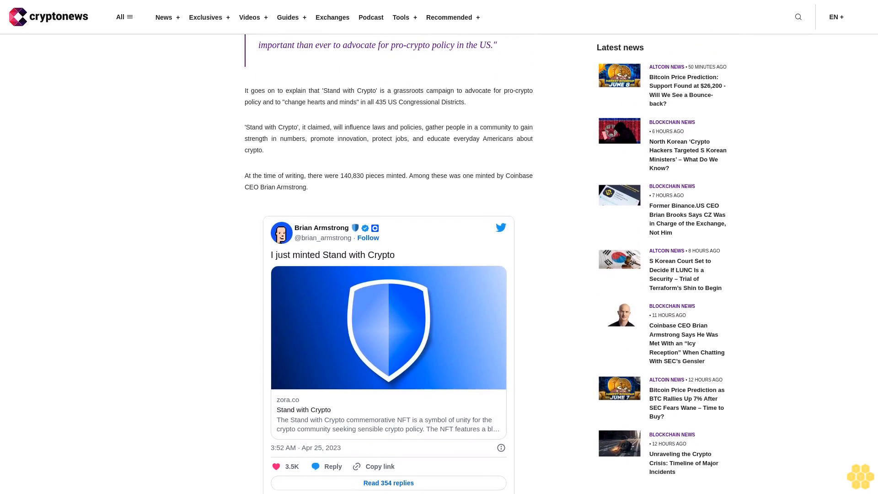
scroll("down", 3)
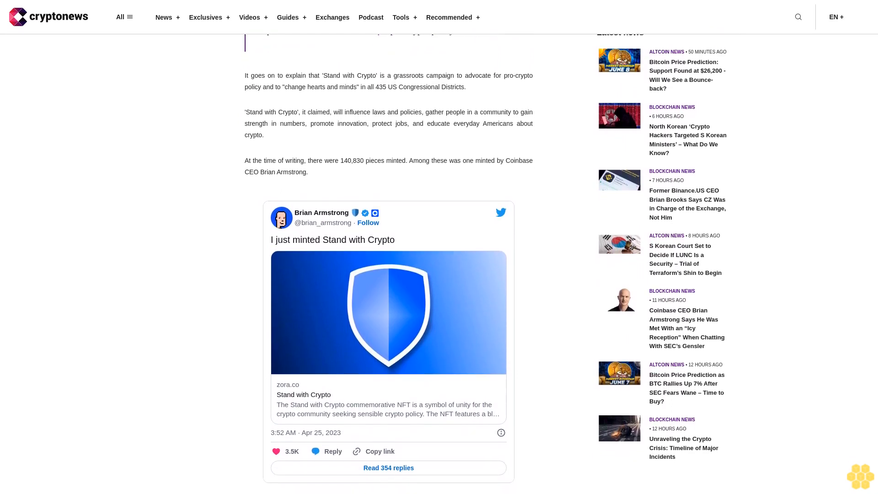
scroll("down", 3)
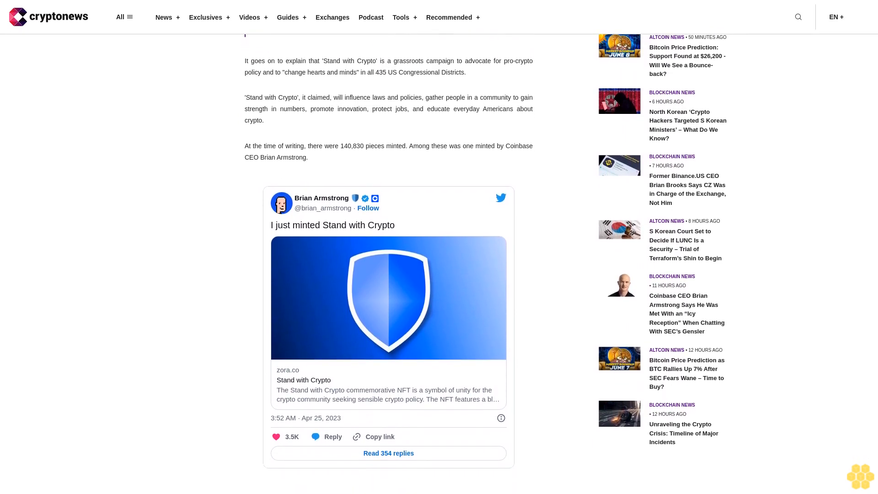
scroll("down", 3)
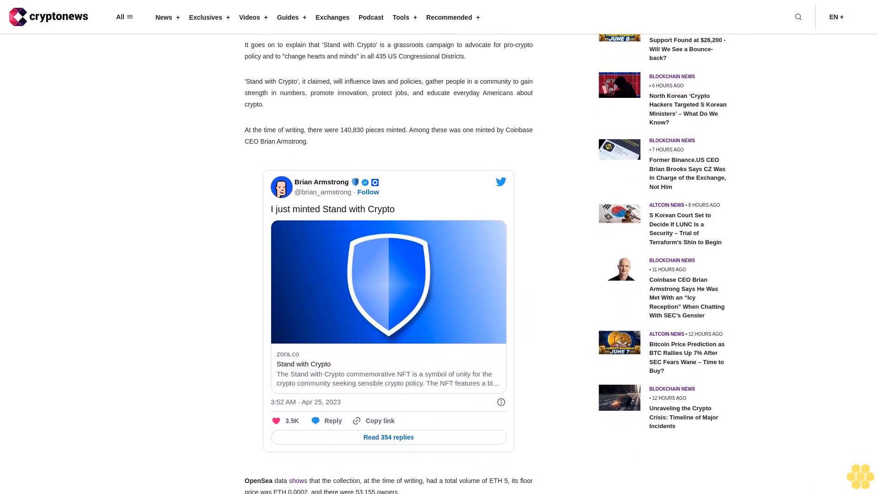
scroll("down", 3)
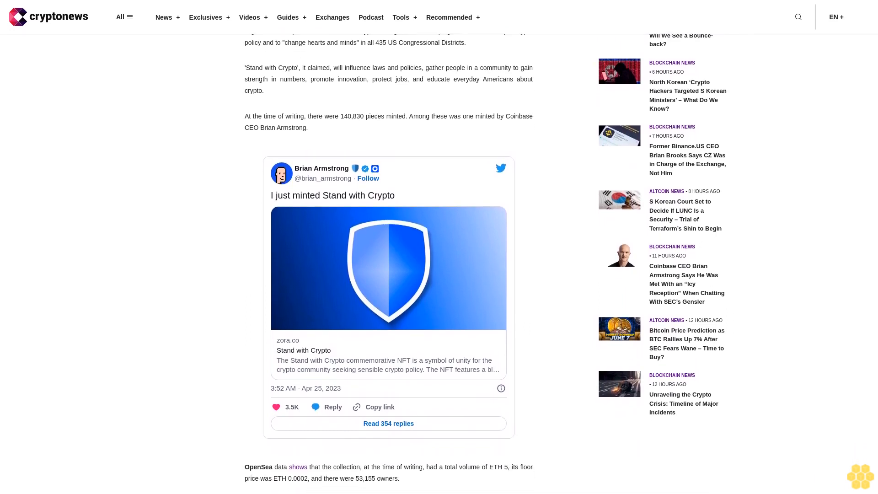
scroll("down", 3)
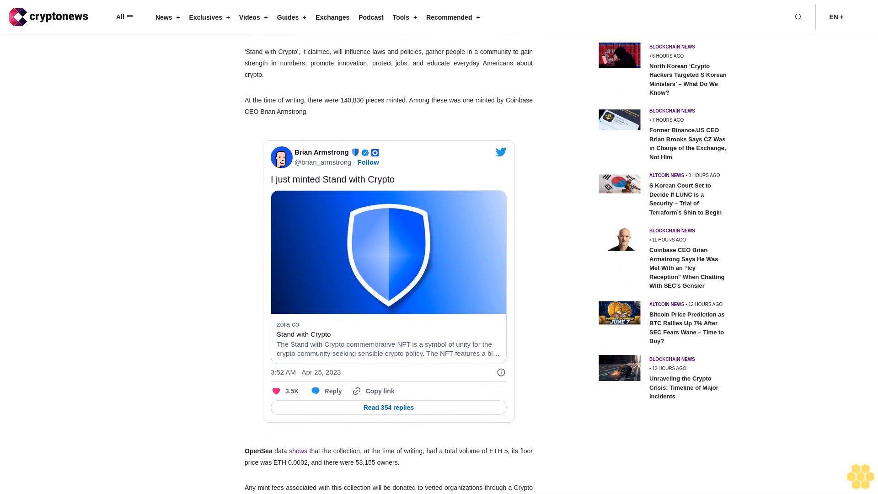
scroll("down", 3)
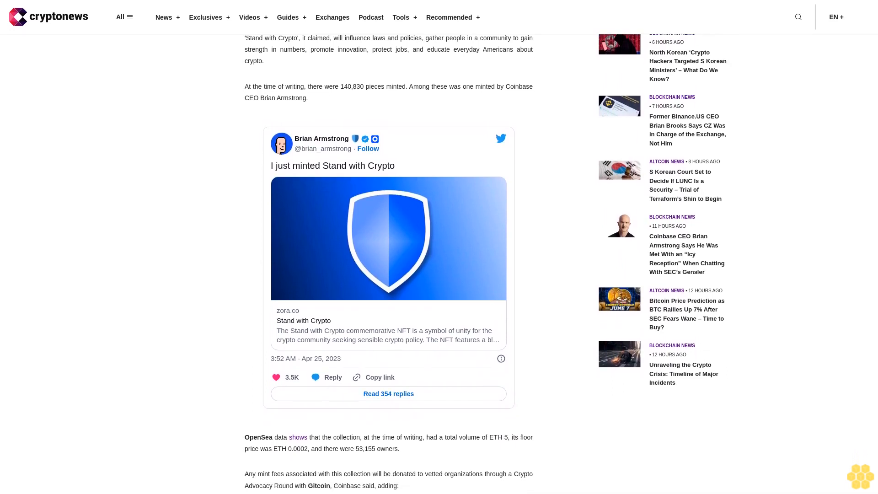